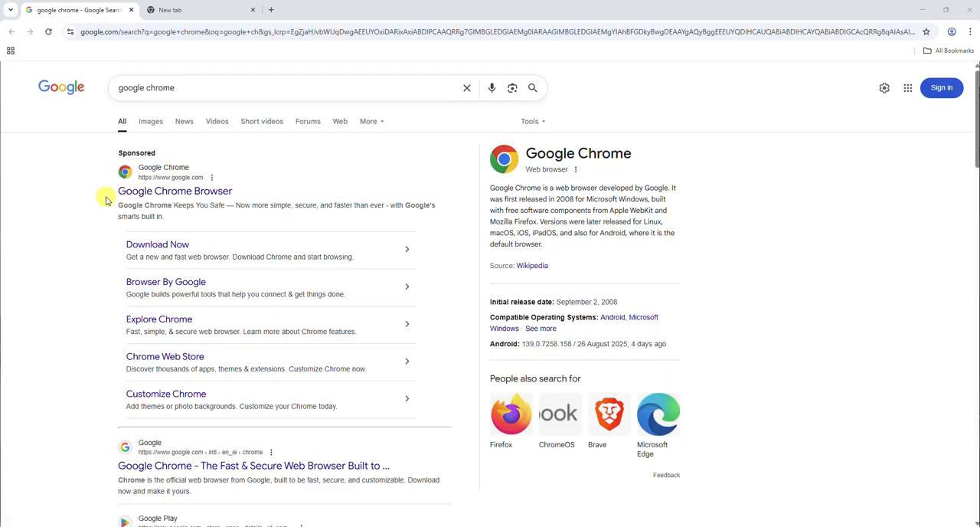
mouse_move(232, 57)
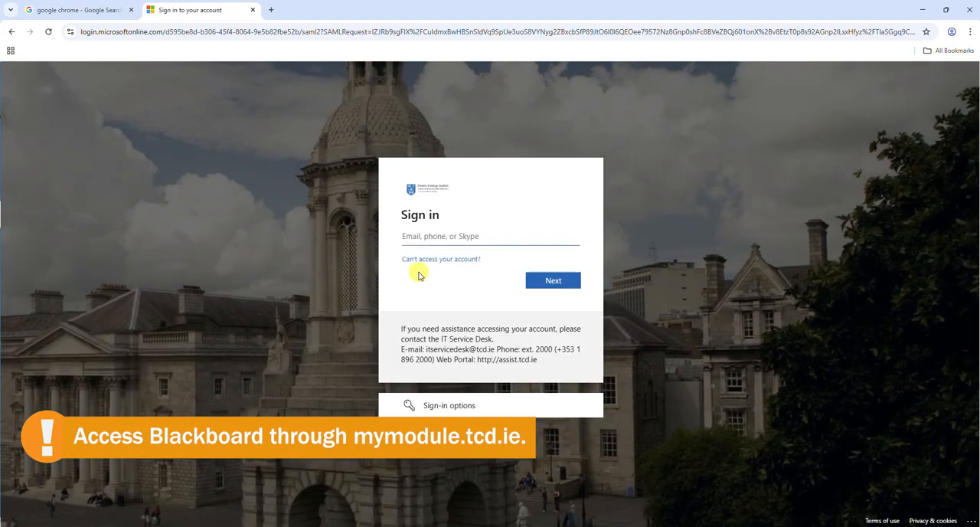
- Sign in to the college Microsoft account with its password, reaching the stay-signed-in prompt
click(551, 280)
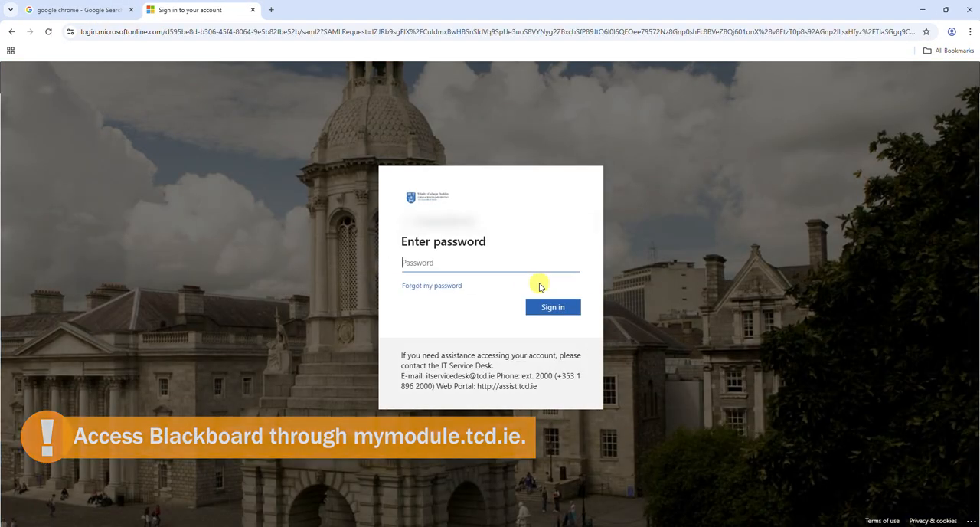
text(••••••••)
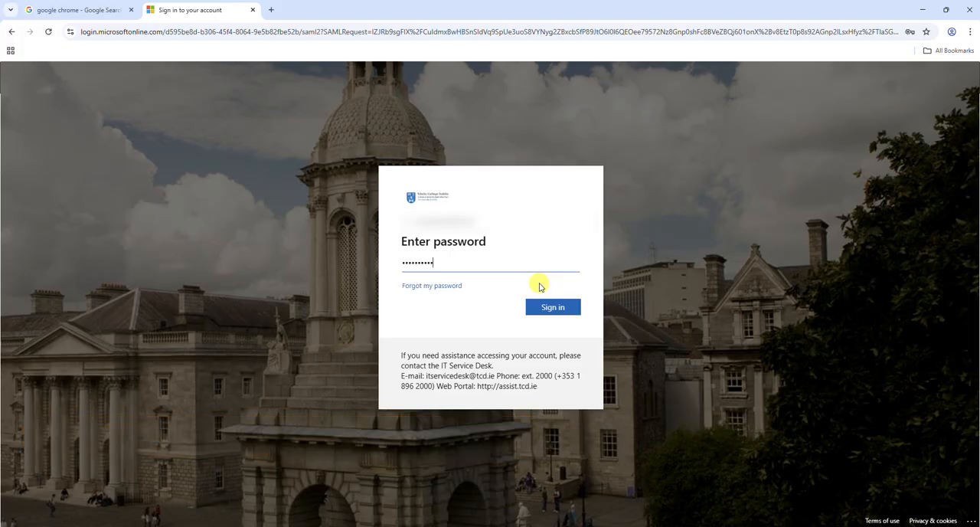
click(553, 306)
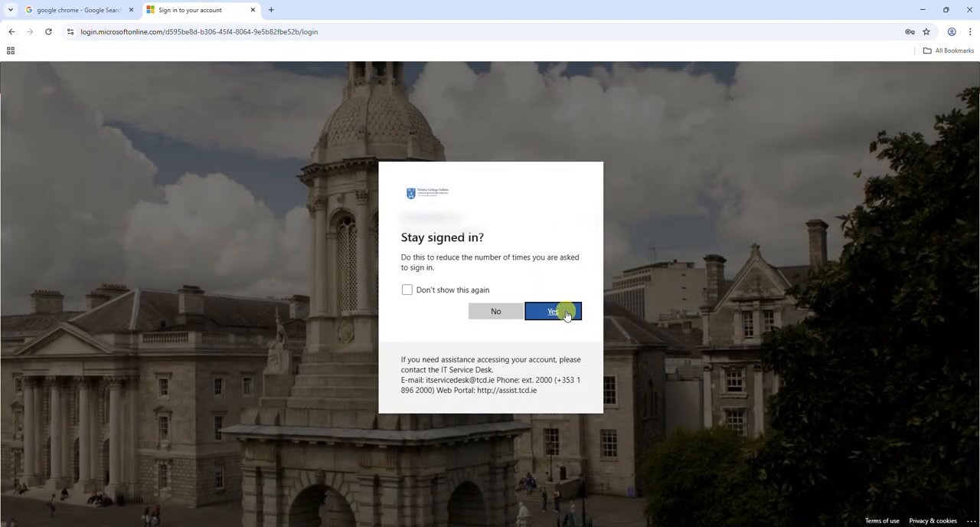
- Stay signed in, then reach the Turnitin Assignment in Assessment and Gradebook Essentials Training's Assessment Area
click(551, 311)
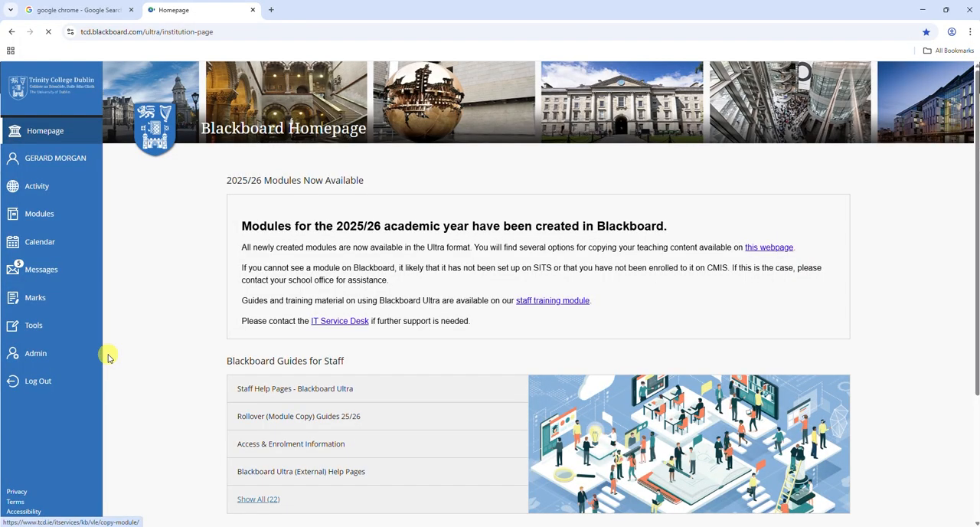
click(34, 213)
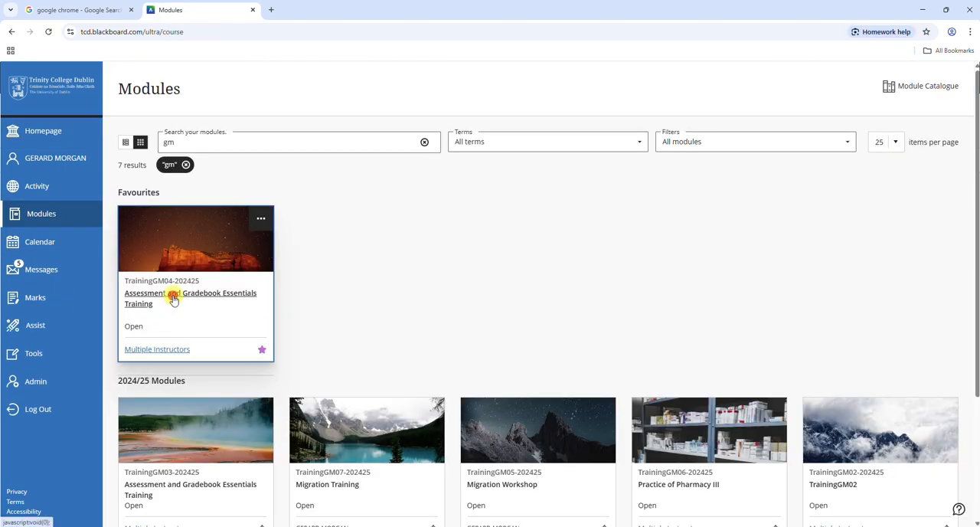
click(190, 297)
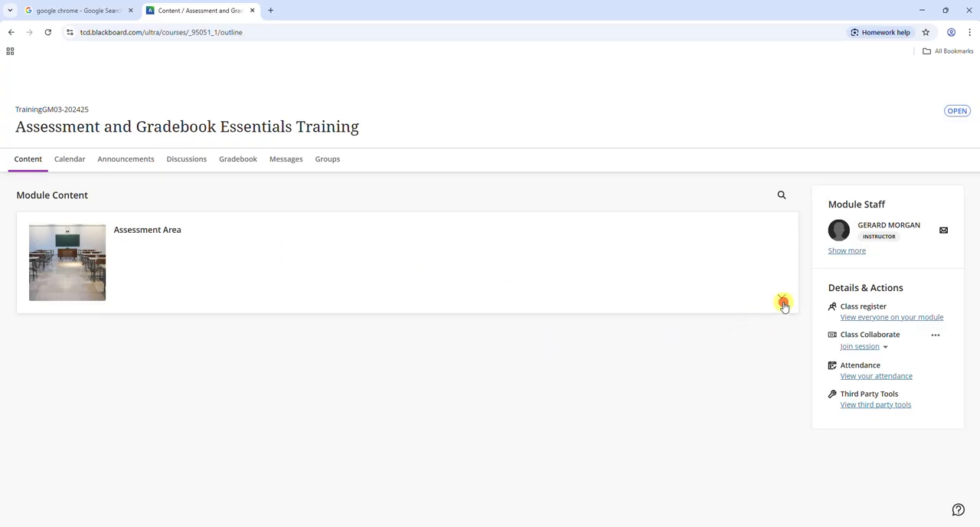
click(782, 303)
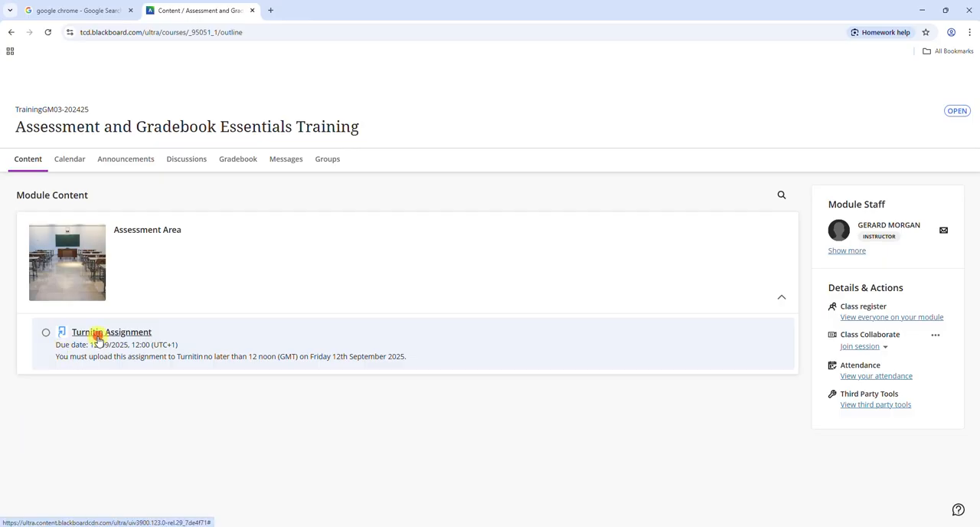
click(110, 331)
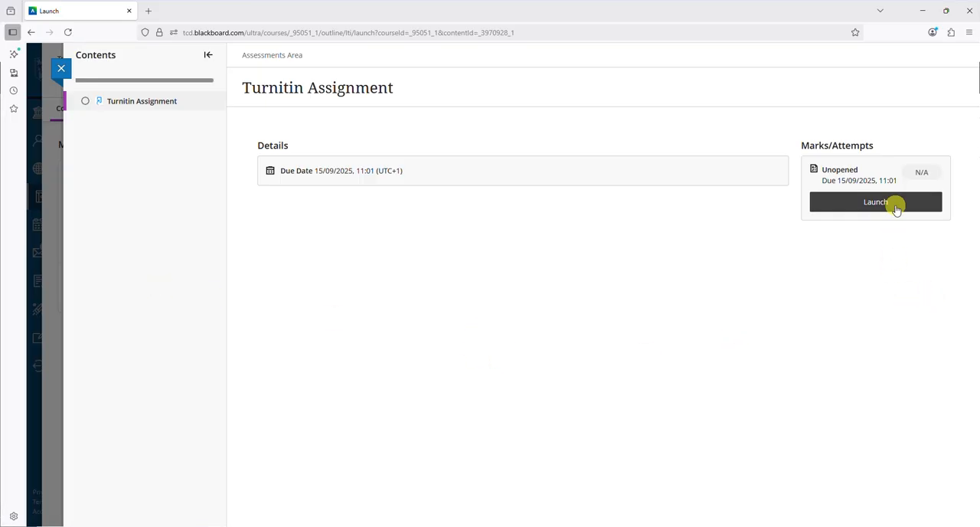
- Launch the Turnitin Assignment, read through the Turnitin User Agreement and agree to it
click(876, 202)
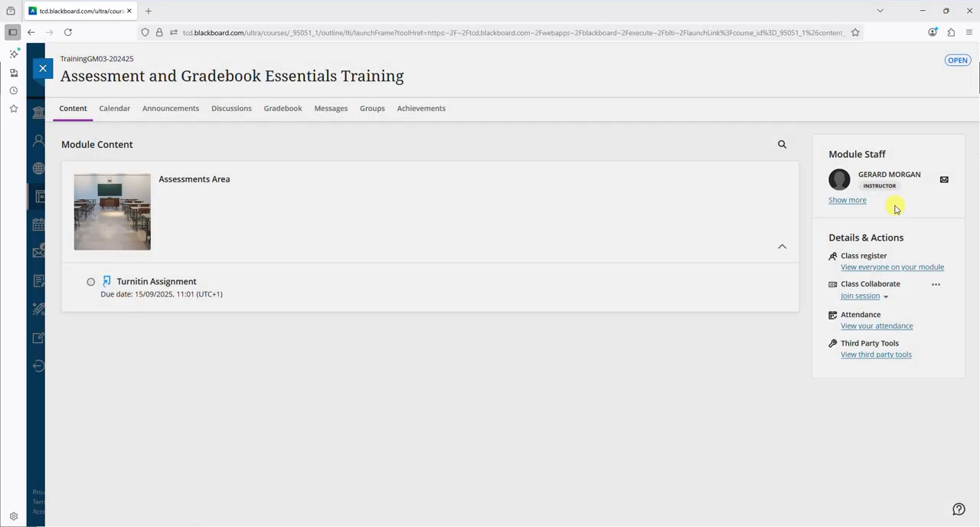
click(156, 280)
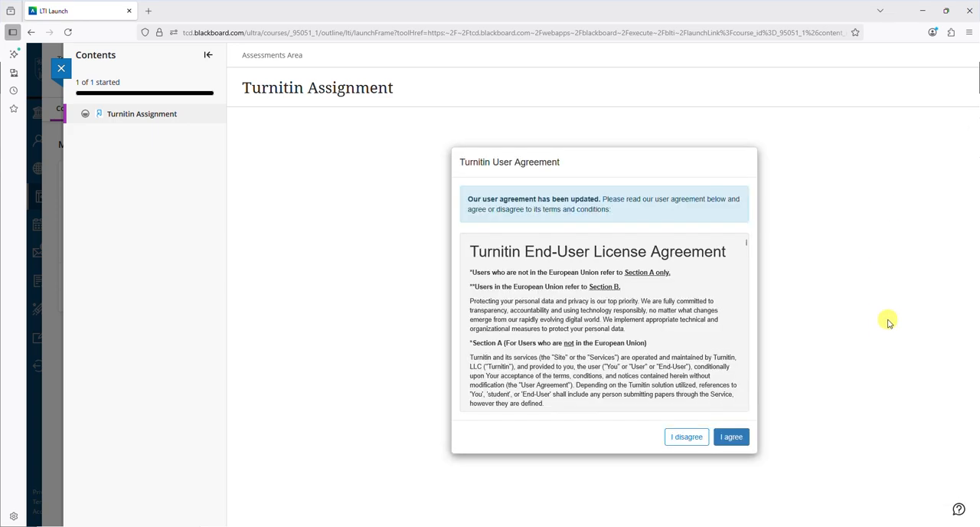
mouse_move(799, 351)
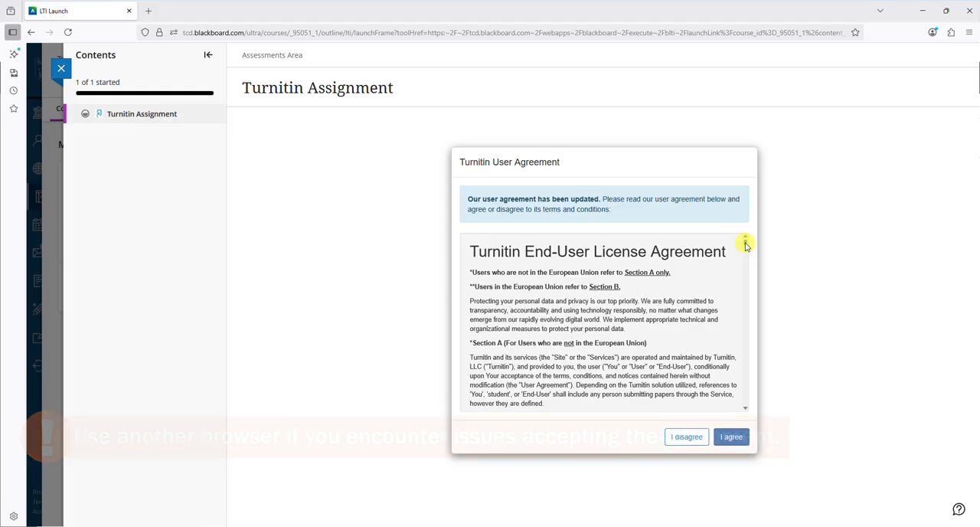
scroll(down, 3)
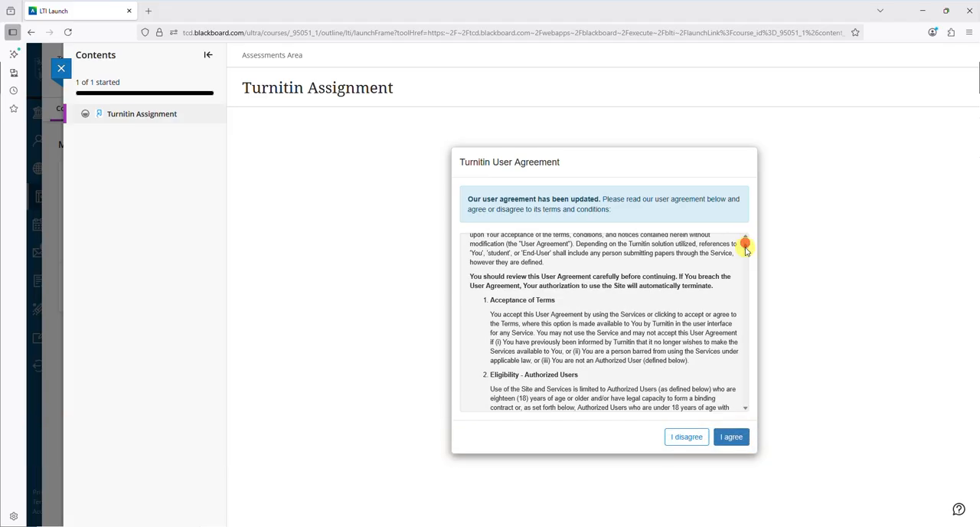
scroll(down, 3)
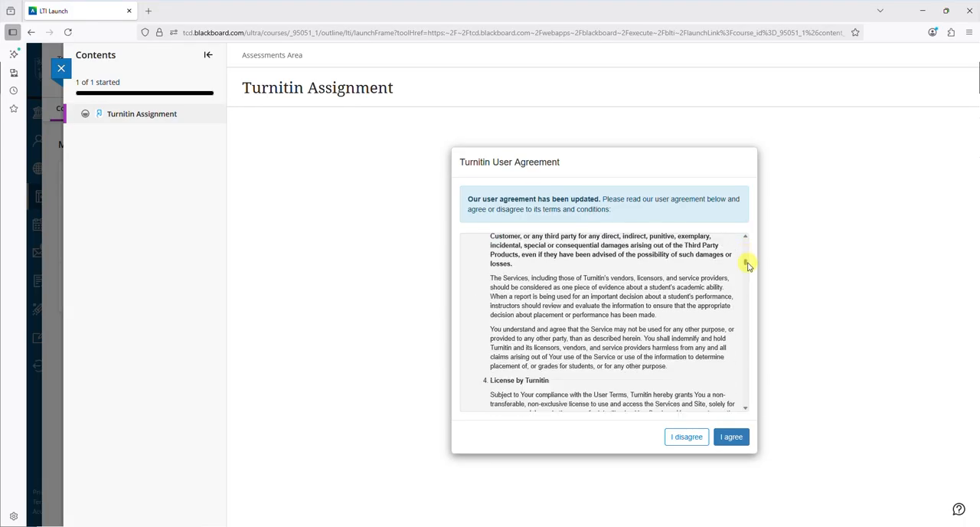
scroll(down, 3)
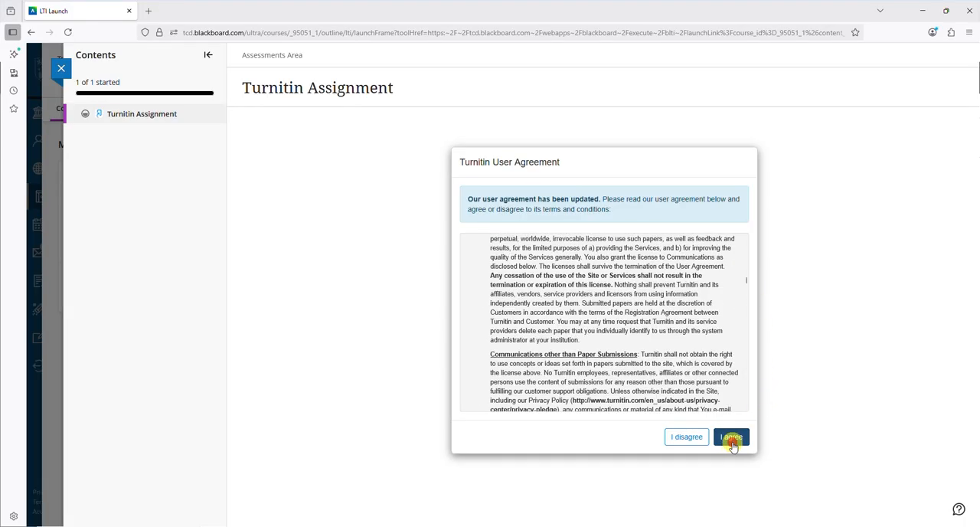
click(732, 436)
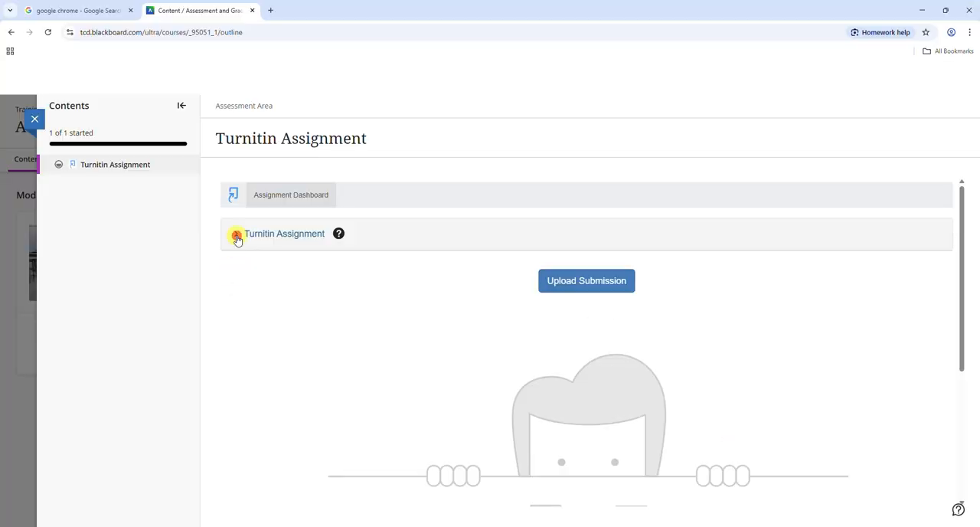
- Expand the Turnitin Assignment heading to show instructions, dates, maximum points and settings
click(236, 233)
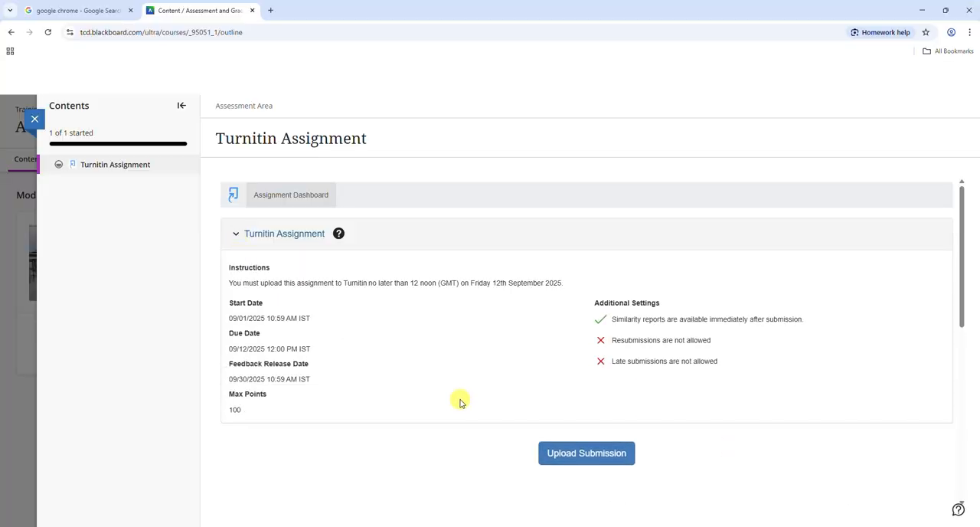
mouse_move(350, 444)
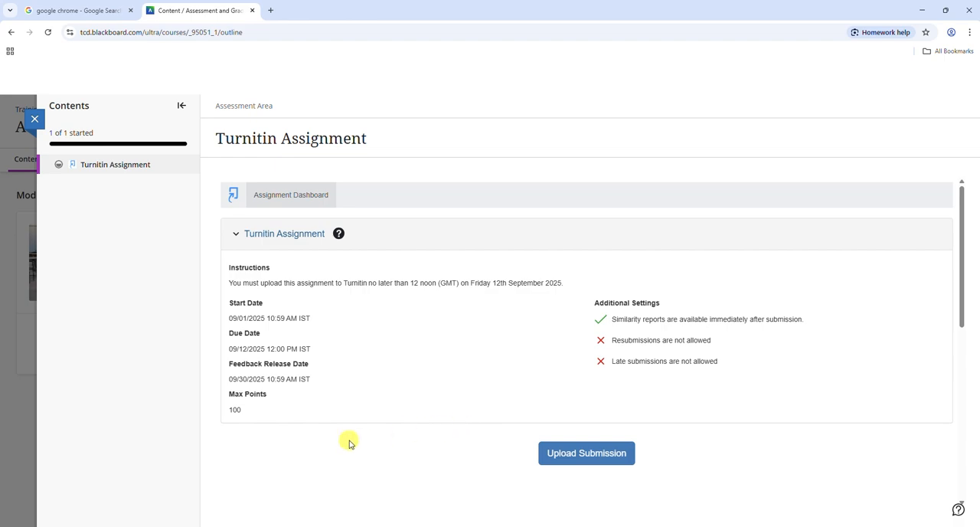
mouse_move(338, 383)
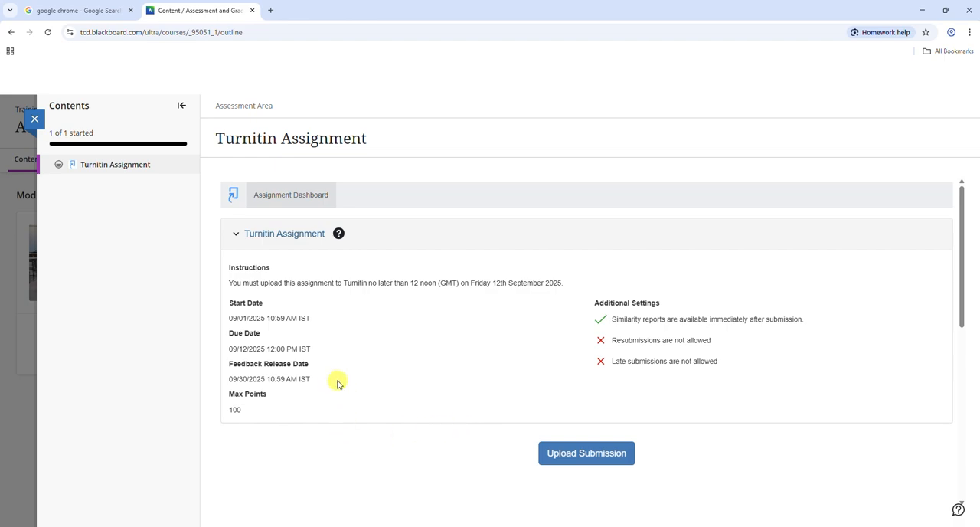
mouse_move(303, 416)
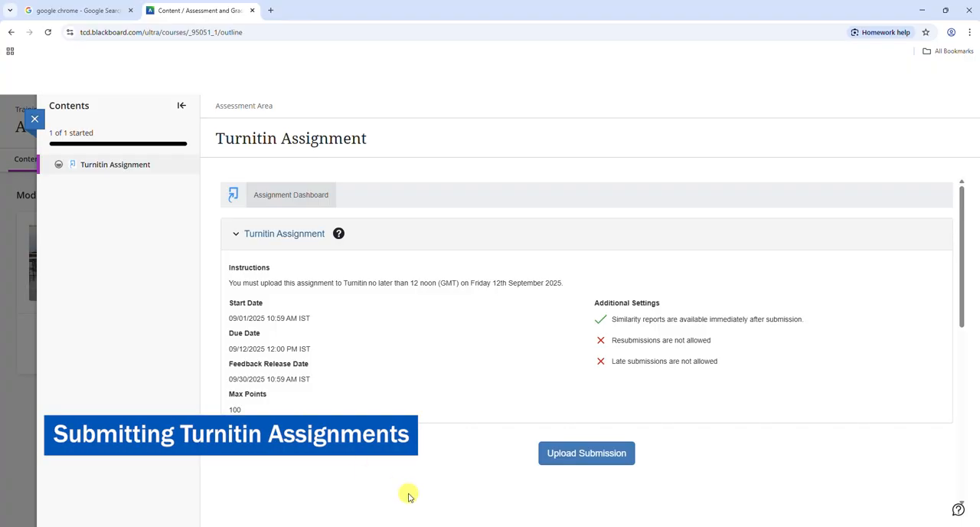
- Choose Final Essay.docx from the 01_Submission folder as the file in the Submit File form
click(588, 453)
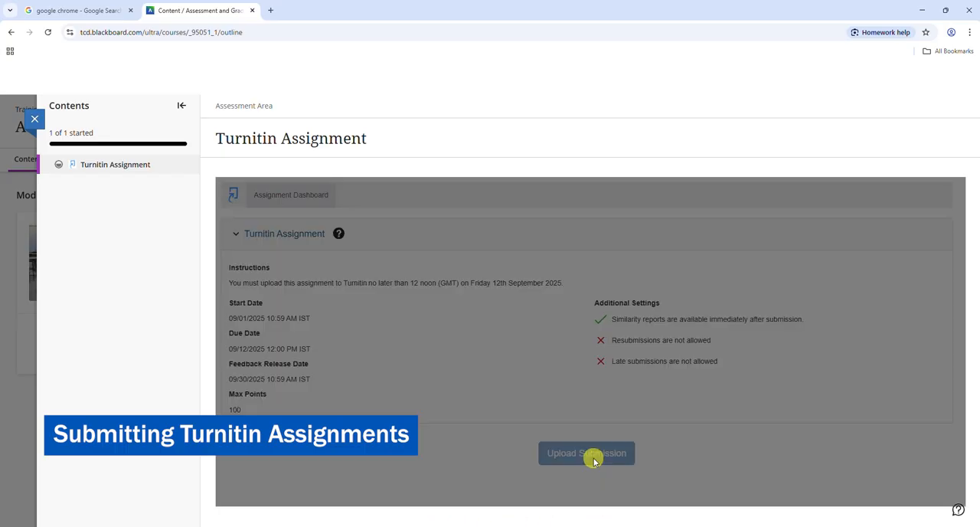
click(585, 453)
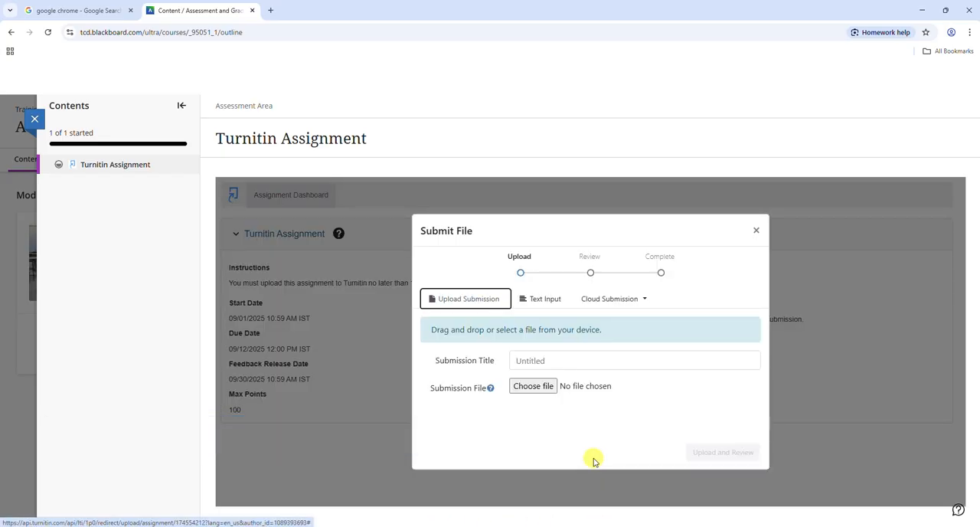
mouse_move(537, 420)
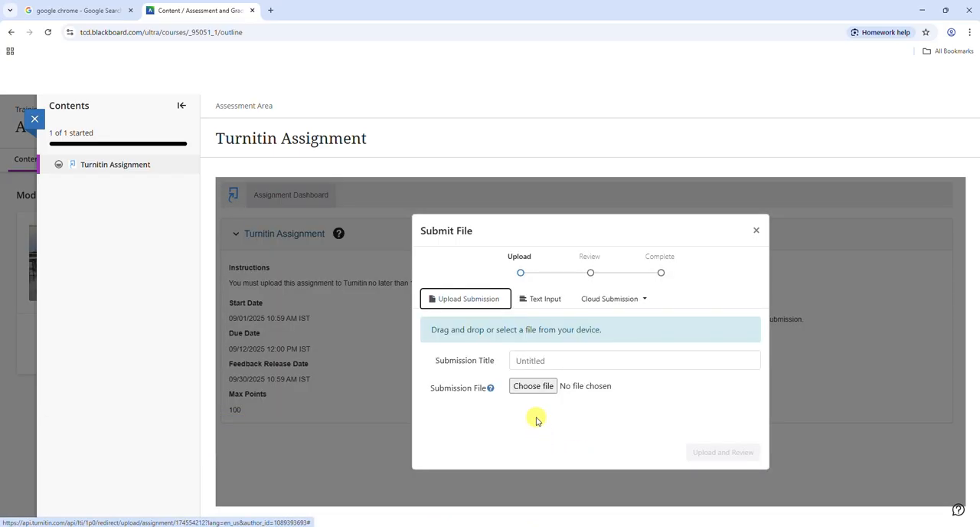
click(533, 386)
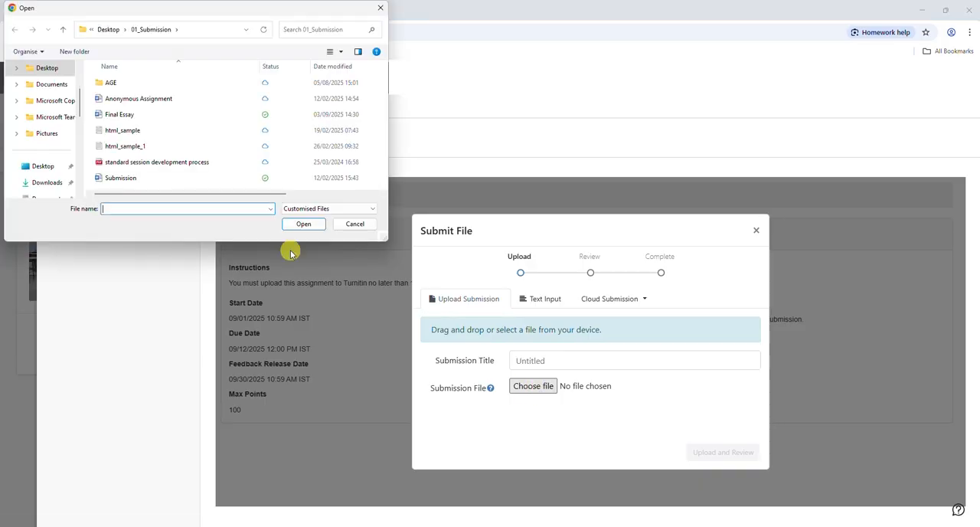
click(120, 114)
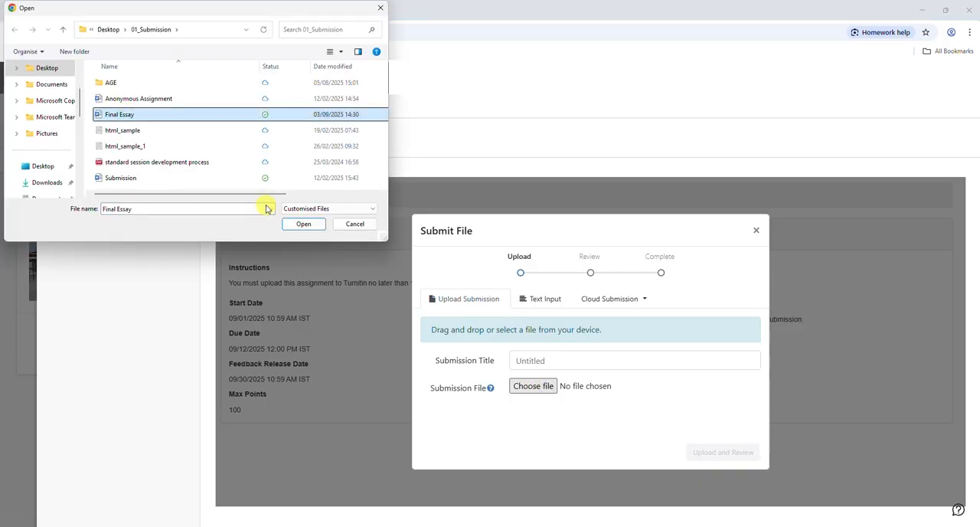
click(304, 224)
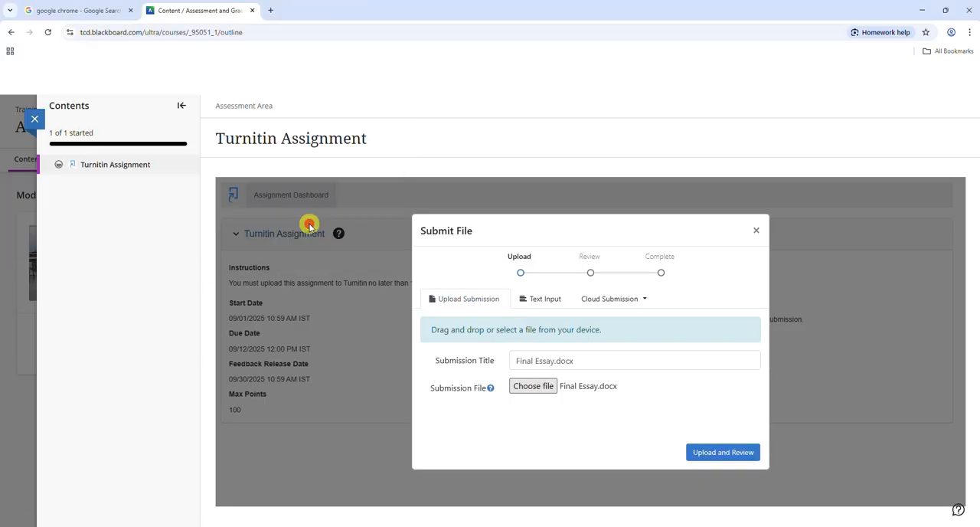
mouse_move(536, 422)
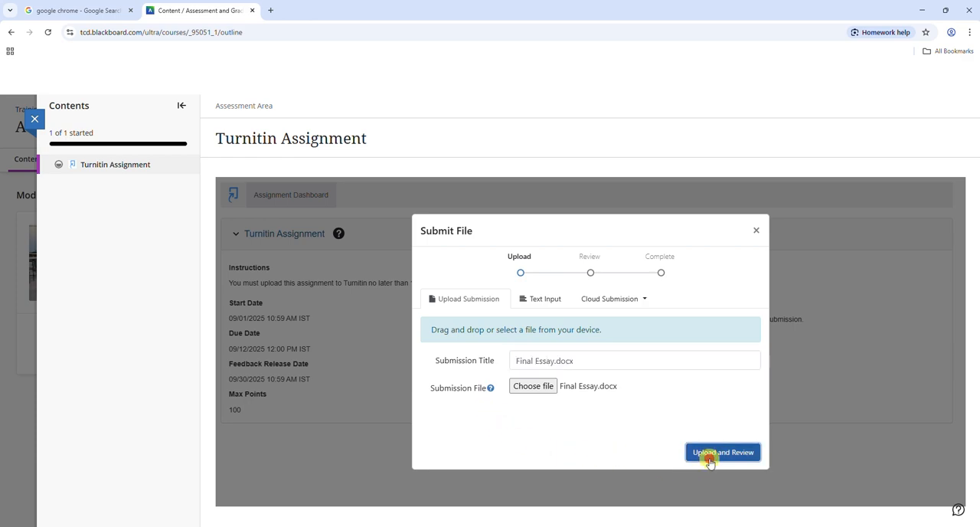
- Upload Final Essay.docx, review its preview, and submit it to Turnitin
click(723, 451)
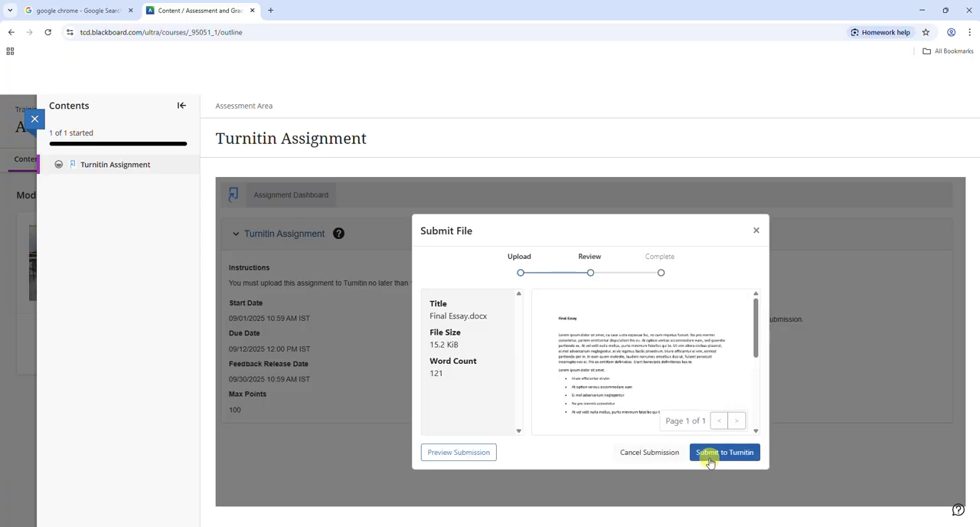
click(726, 452)
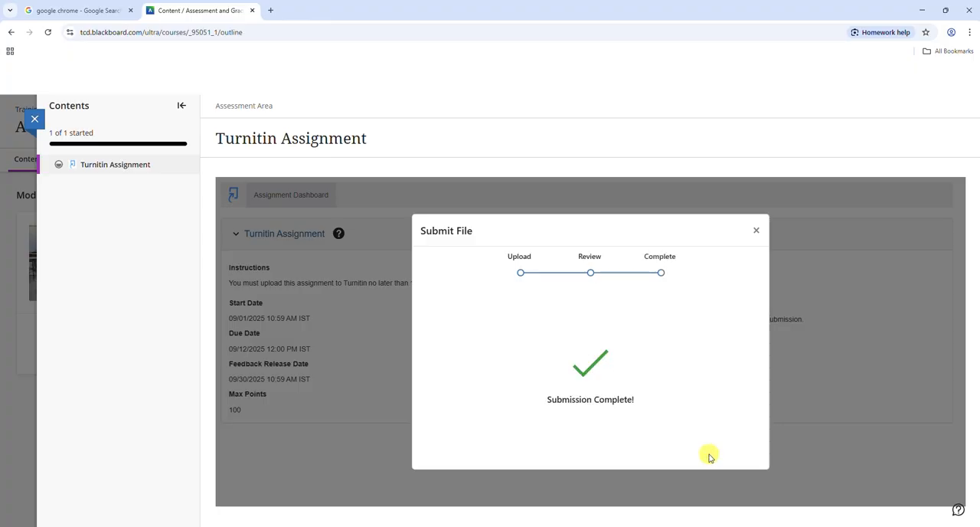
mouse_move(756, 229)
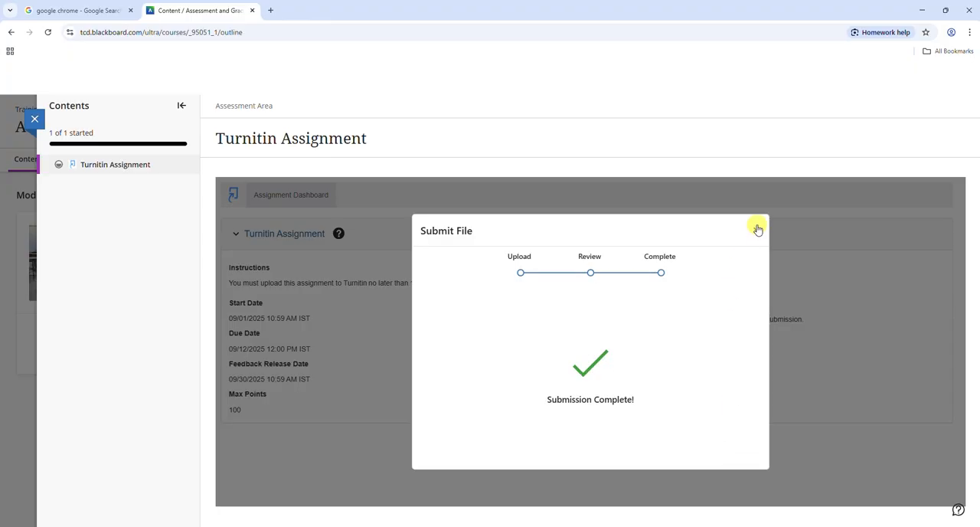
- Close the completed Submit File window and download the digital receipt for Final Essay.docx
click(757, 230)
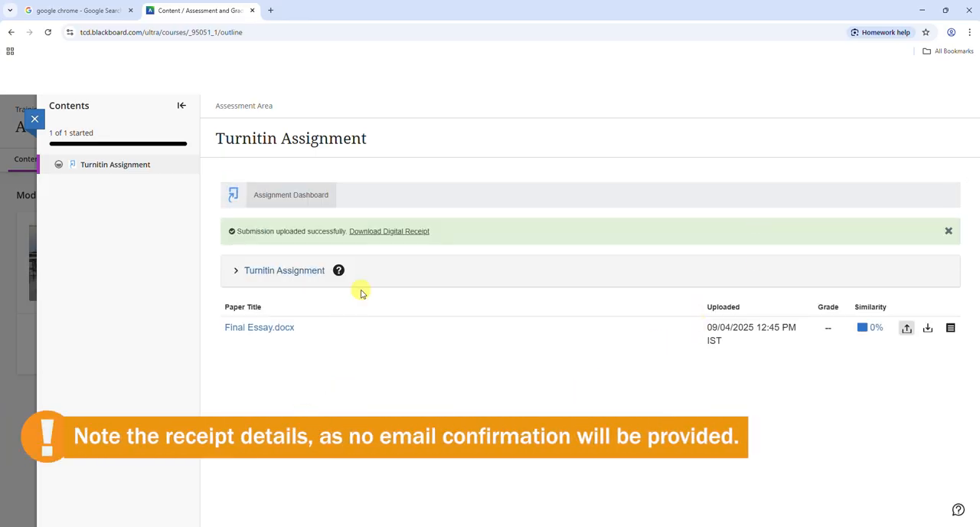
click(389, 231)
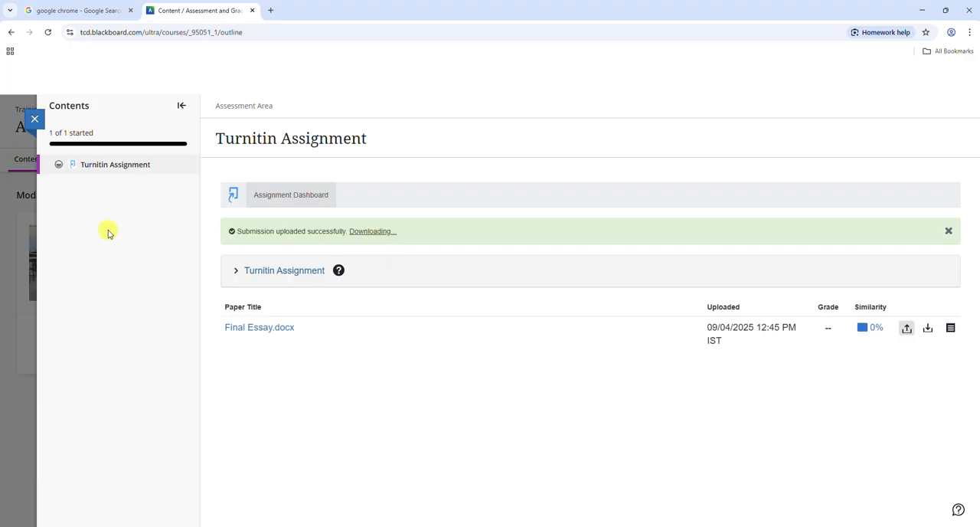
mouse_move(36, 123)
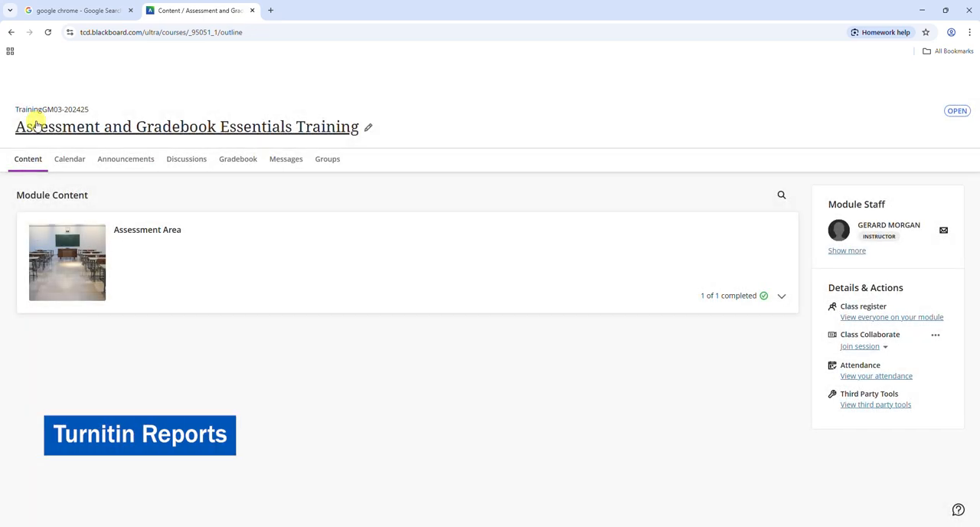
mouse_move(482, 337)
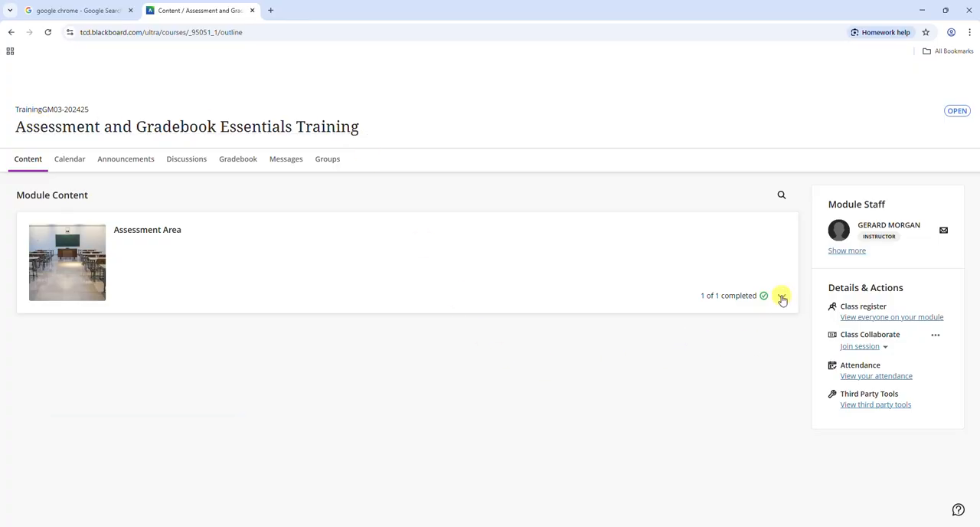
- Reopen the Turnitin Assignment from Assessment Area and launch it to see Final Essay.docx listed
click(781, 296)
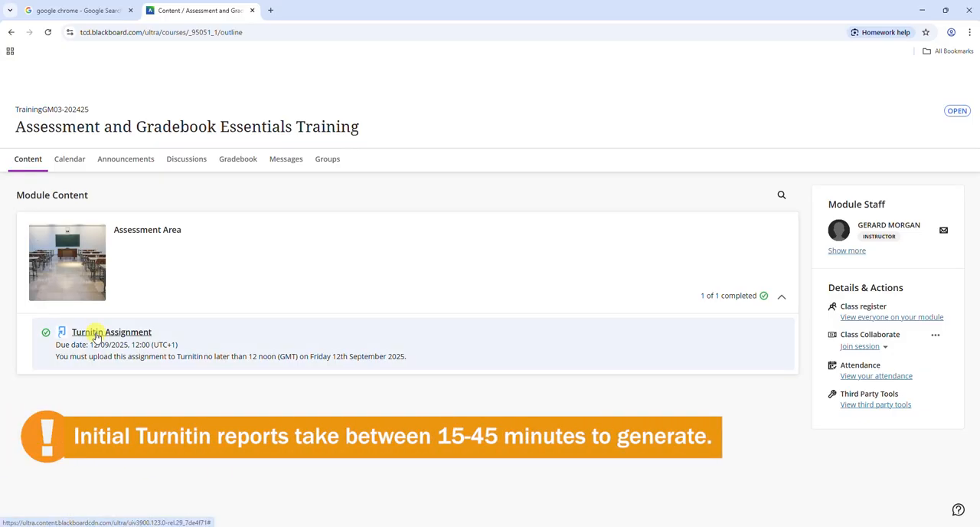
click(110, 331)
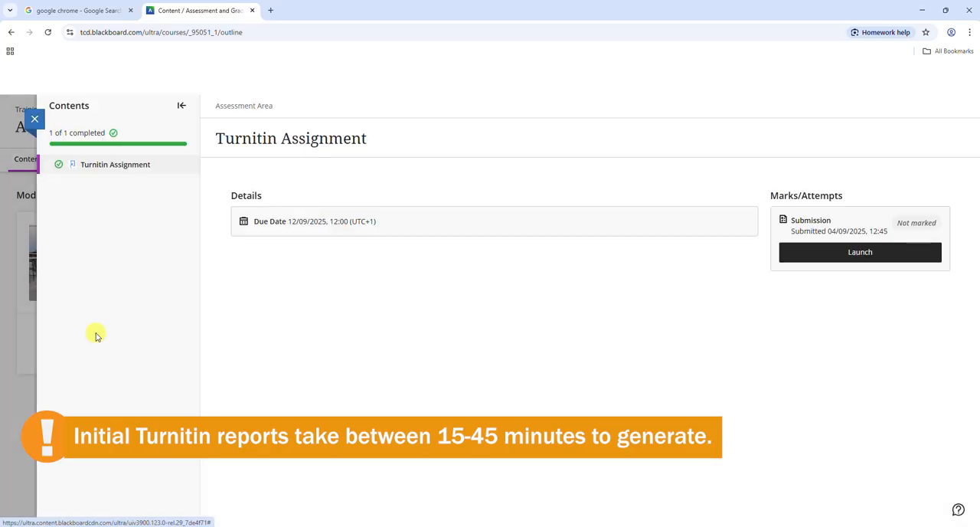
mouse_move(849, 261)
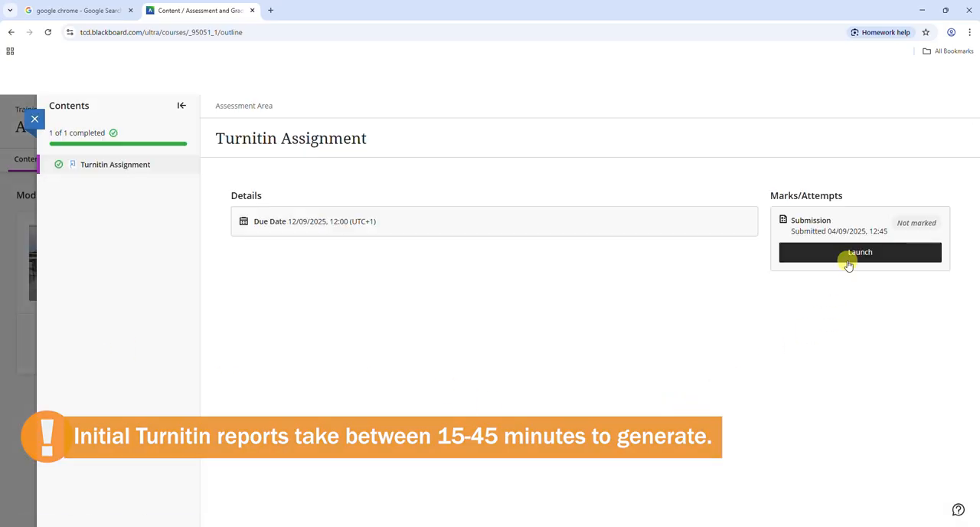
click(861, 251)
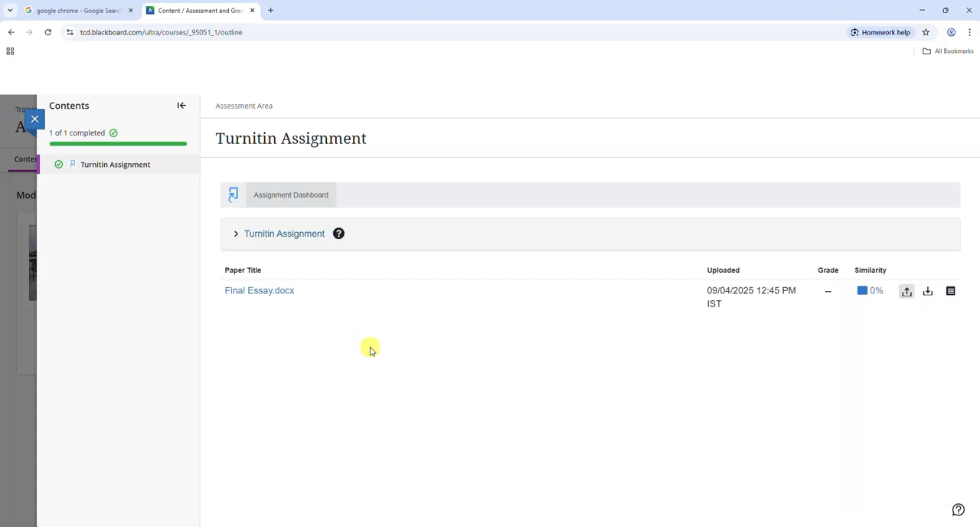
mouse_move(261, 334)
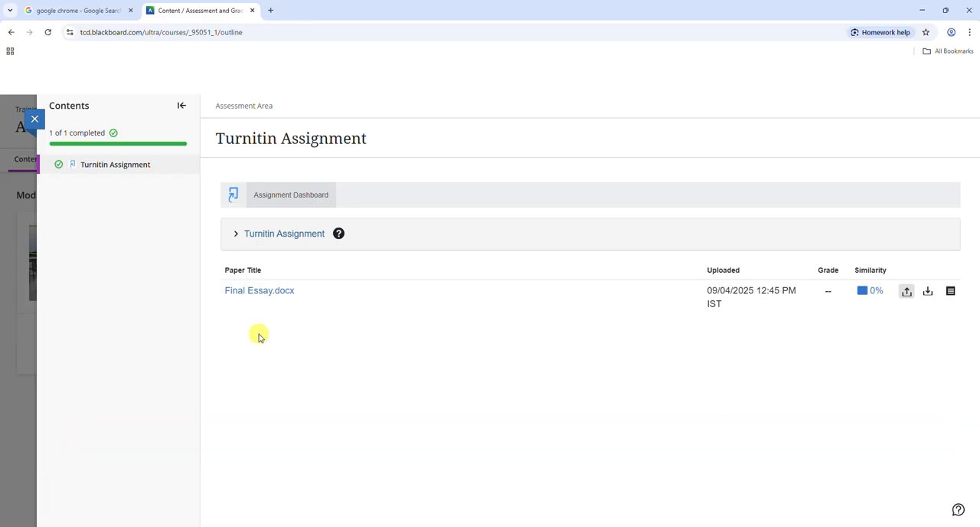
- Open Final Essay.docx in Feedback Studio and show its Instructor Feedback panel, which has no feedback yet
click(259, 291)
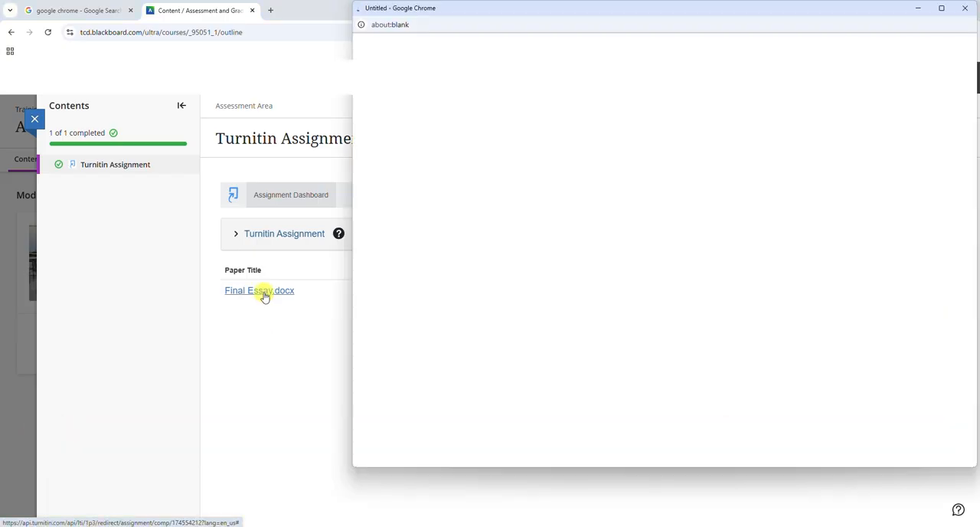
click(259, 291)
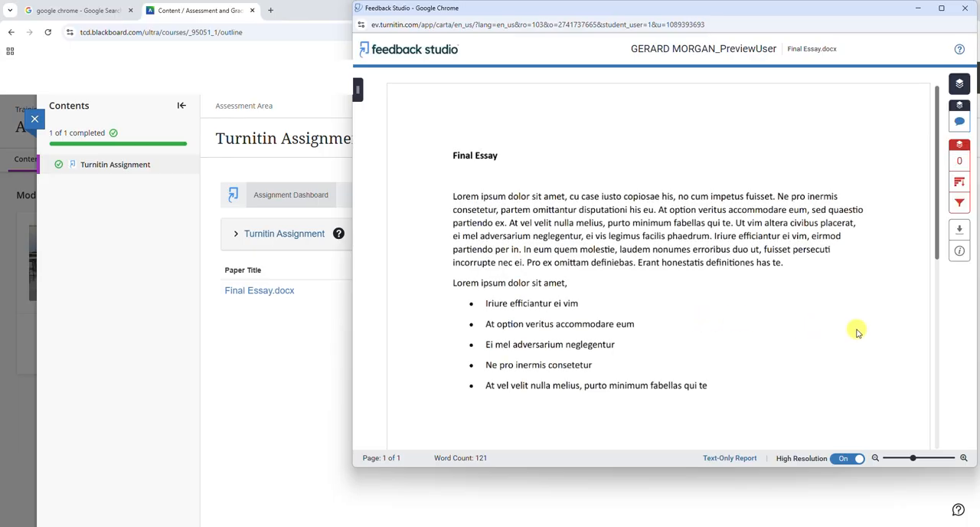
mouse_move(869, 319)
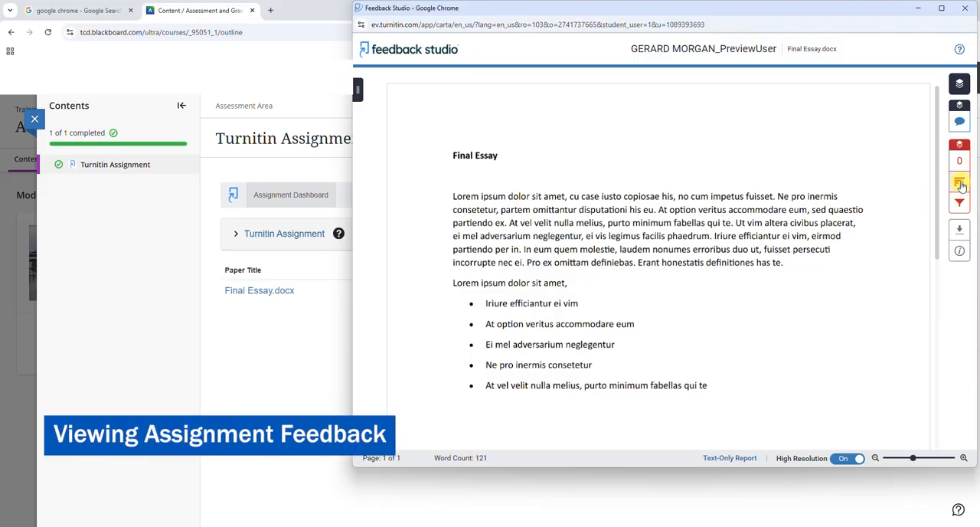
mouse_move(959, 181)
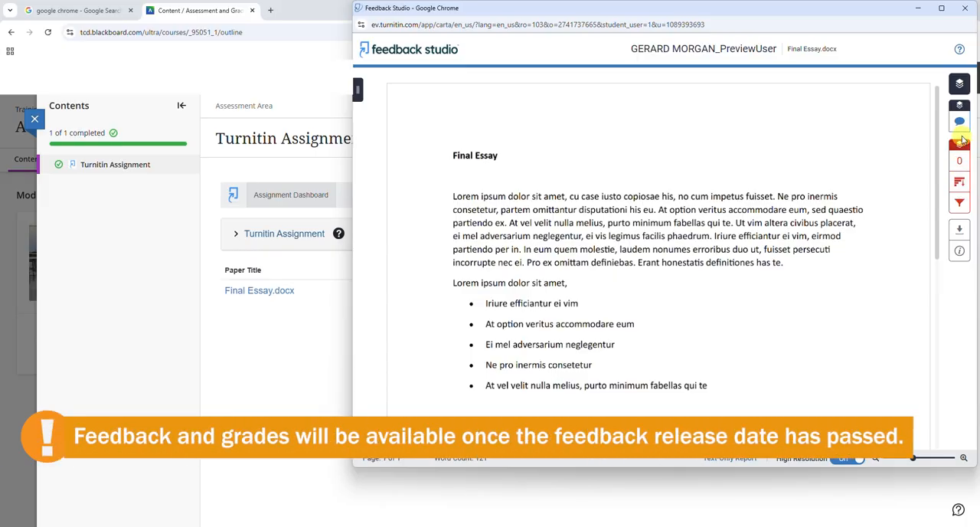
mouse_move(959, 137)
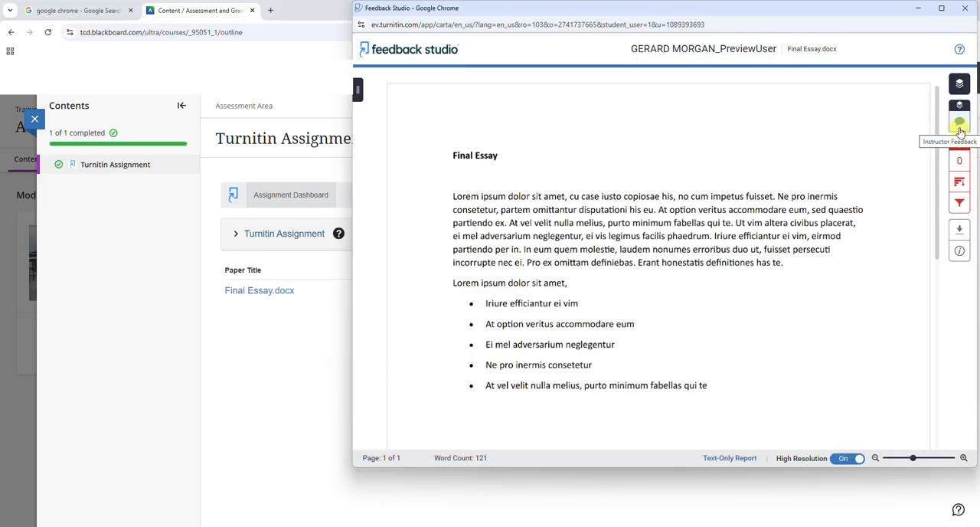
click(960, 121)
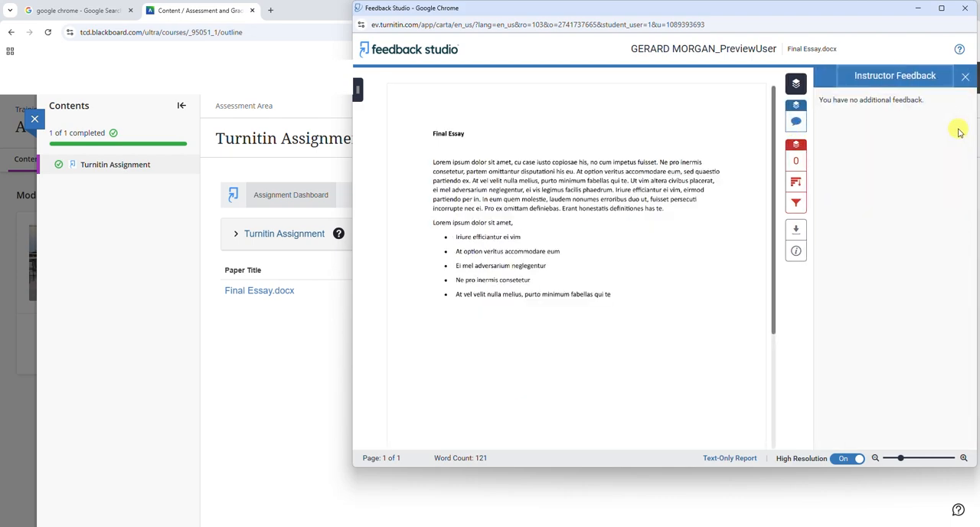
mouse_move(933, 184)
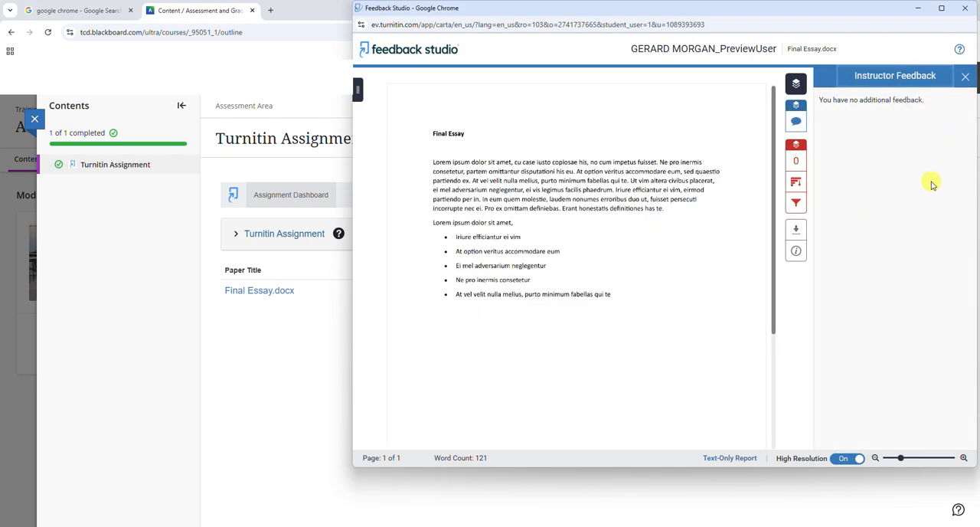
mouse_move(760, 193)
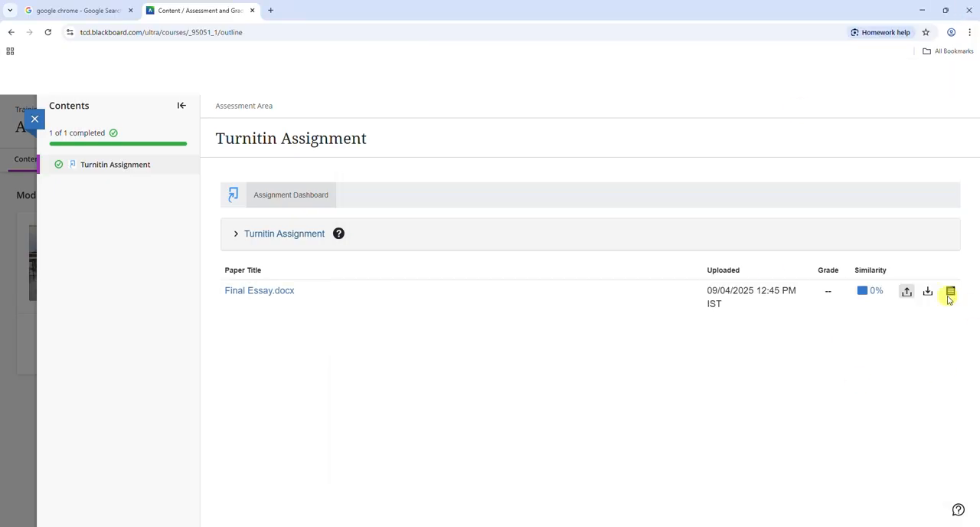
mouse_move(953, 291)
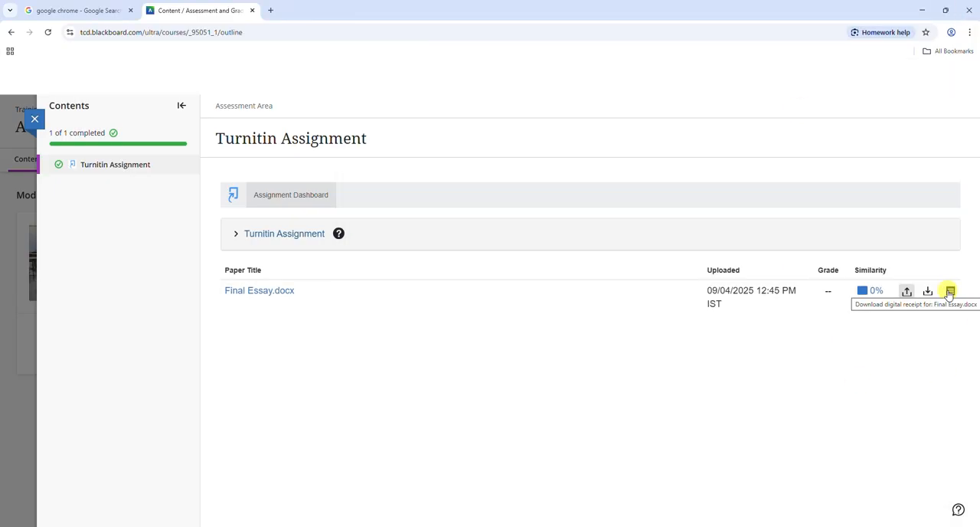